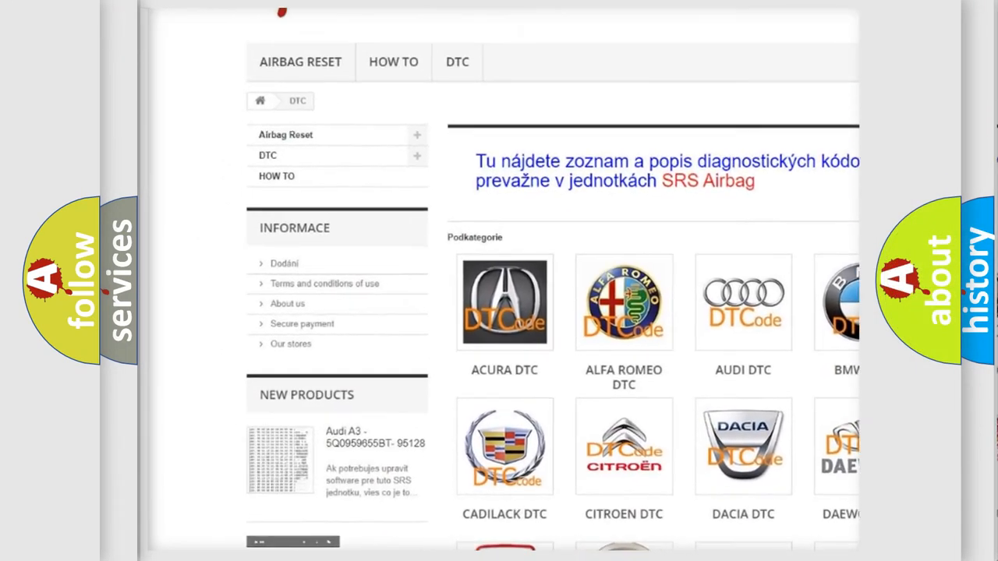
Scroll the DTC category page past the make logos into the code listing
scroll("down", 3)
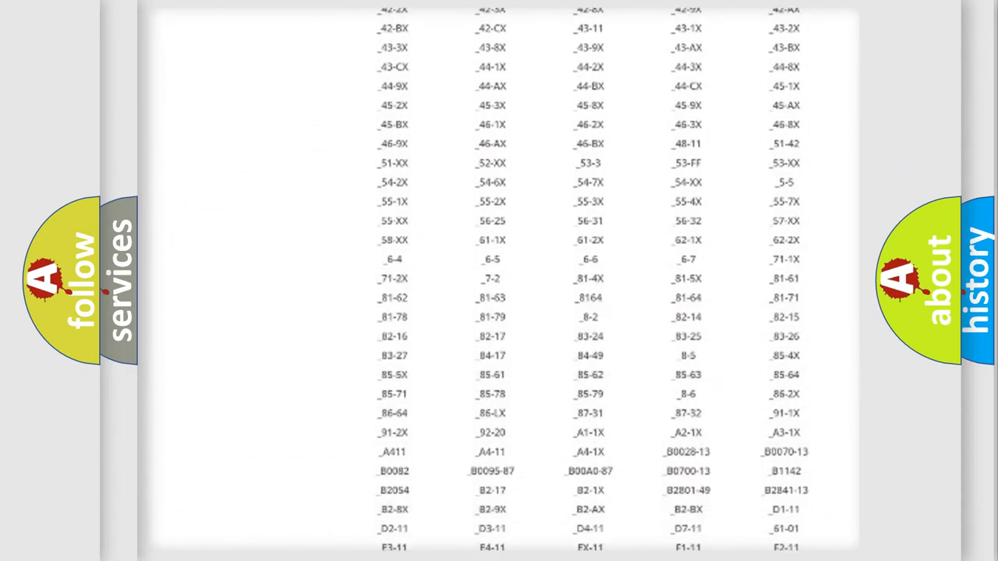
scroll("down", 3)
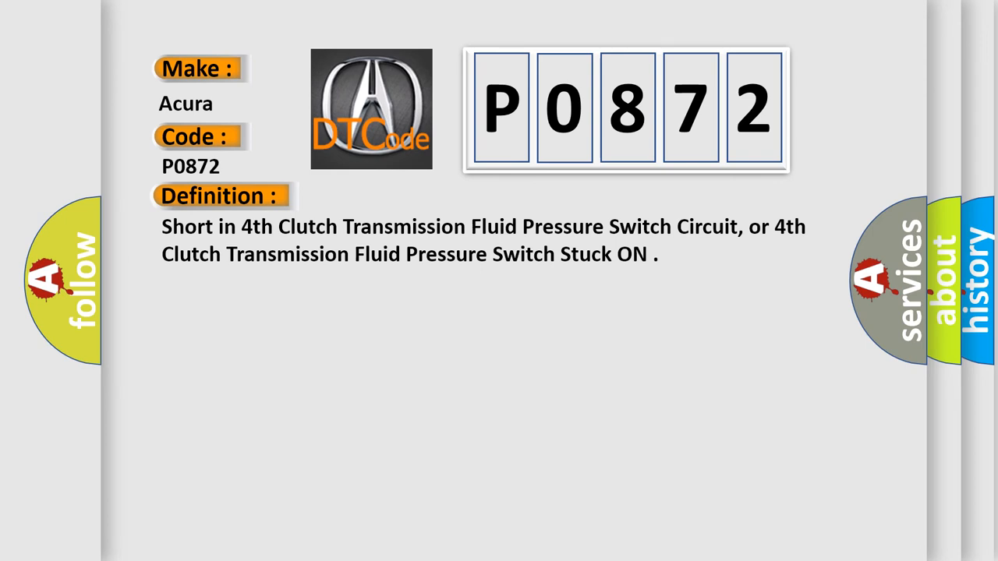
Advance through the P0872 Description slide to the Cause slide (faulty switch or OP4SW short)
left_click(405, 196)
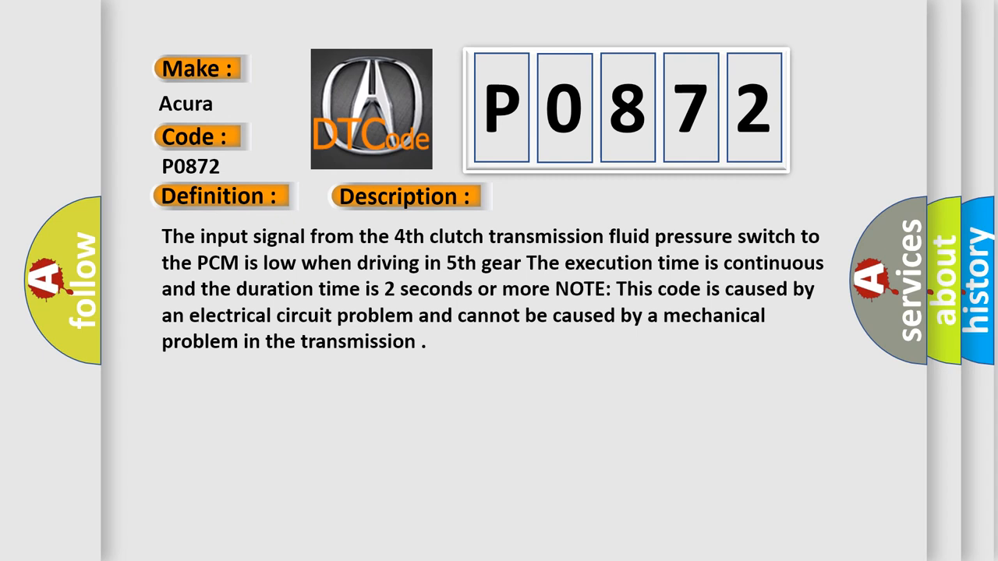
left_click(574, 197)
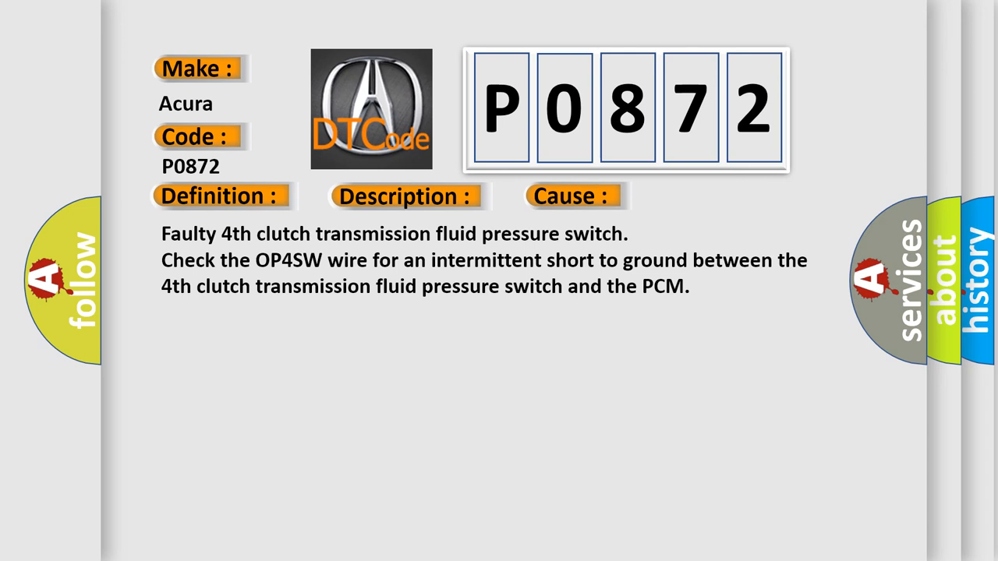